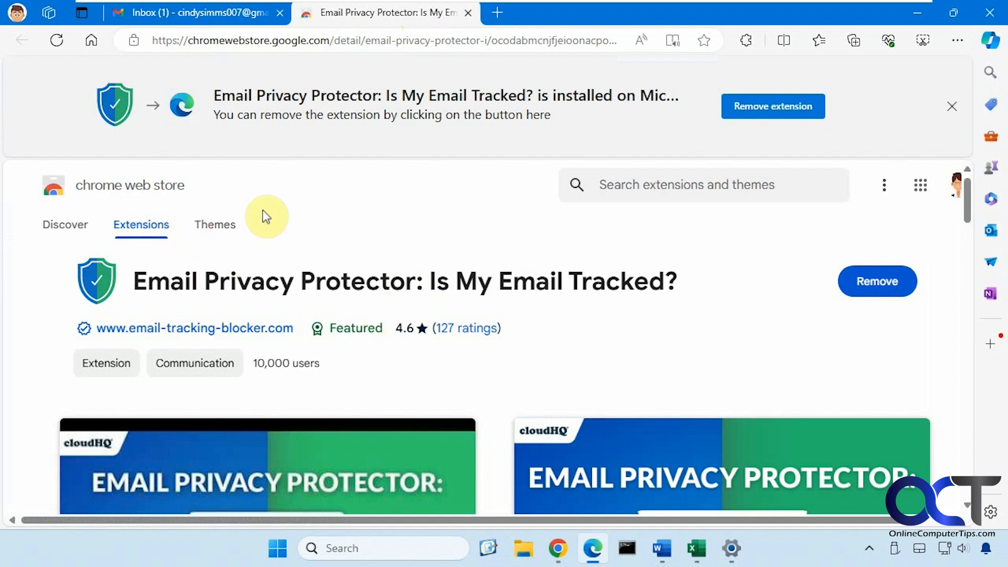
{"action": "left_click", "coordinate": [188, 13]}
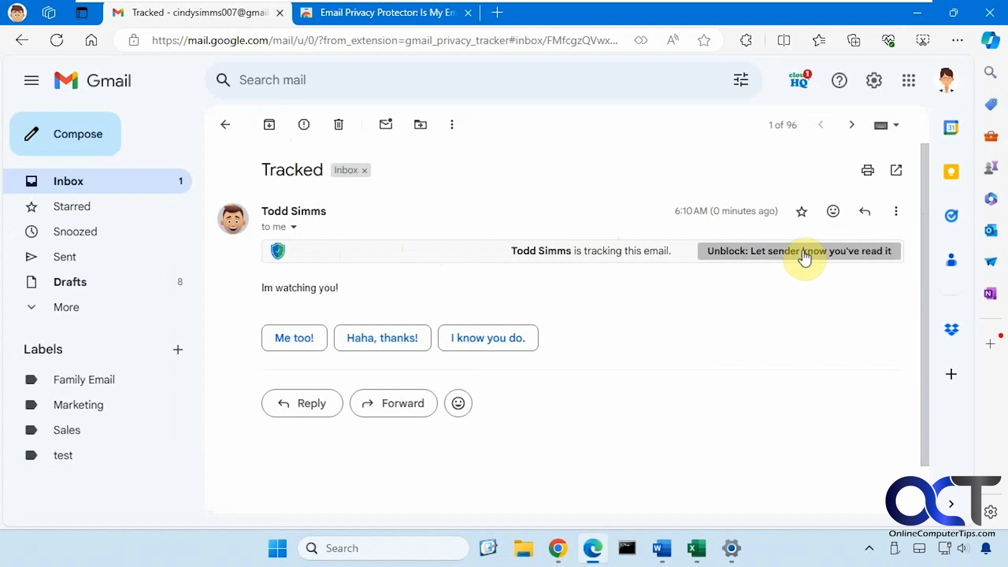
{"action": "left_click", "coordinate": [804, 251]}
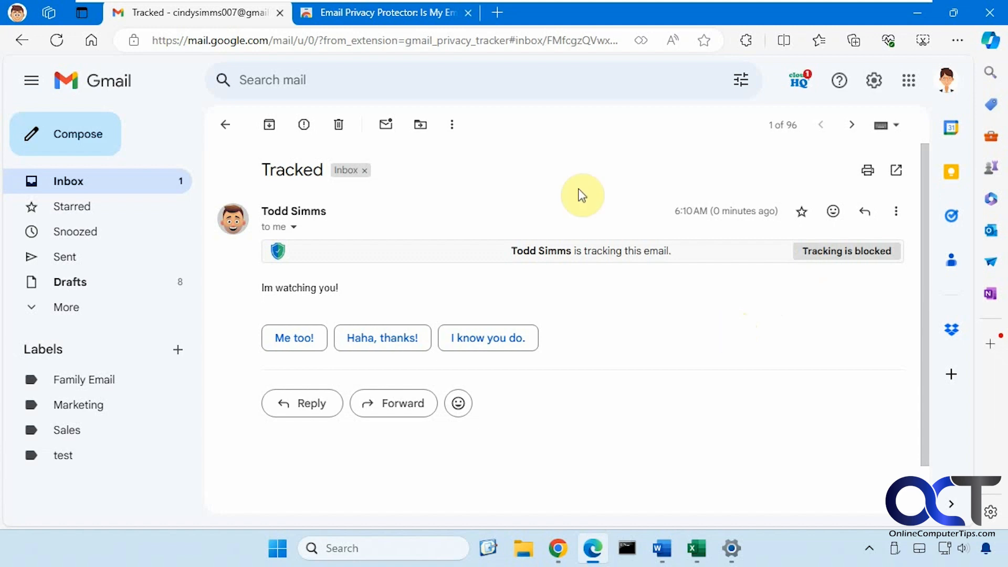
Step: Switch back to the Email Privacy Protector listing in the Chrome Web Store tab
{"action": "left_click", "coordinate": [388, 13]}
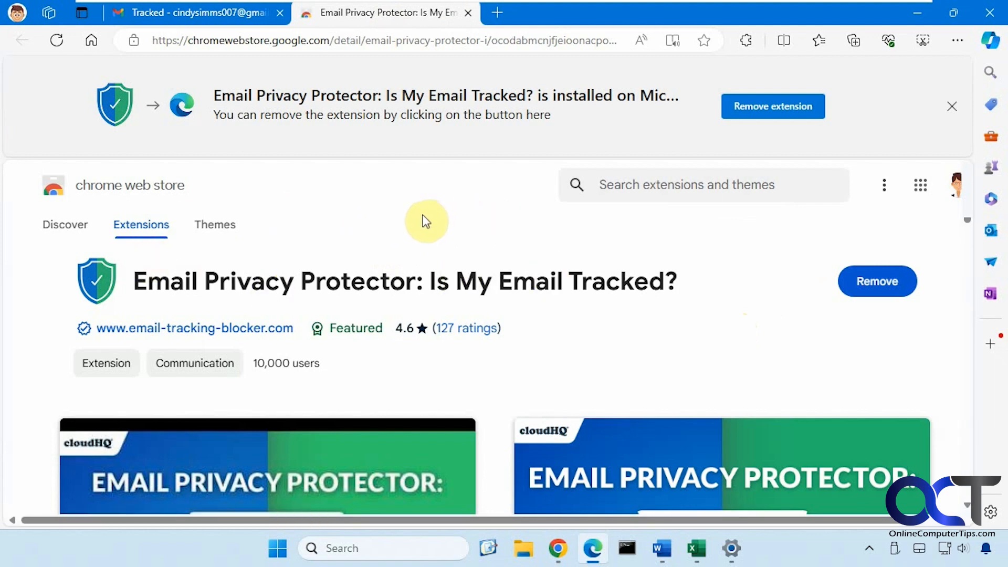
{"action": "mouse_move", "coordinate": [283, 244]}
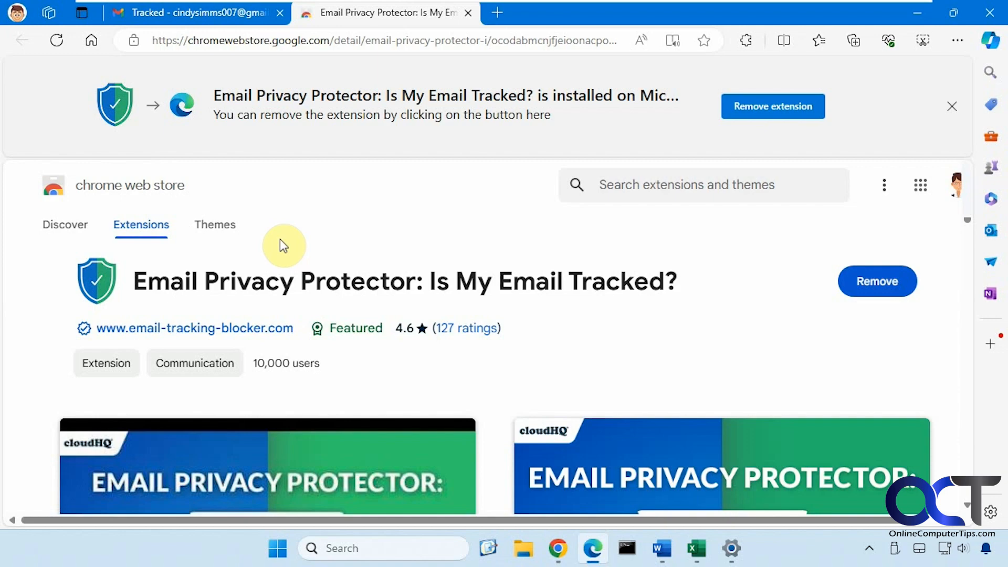